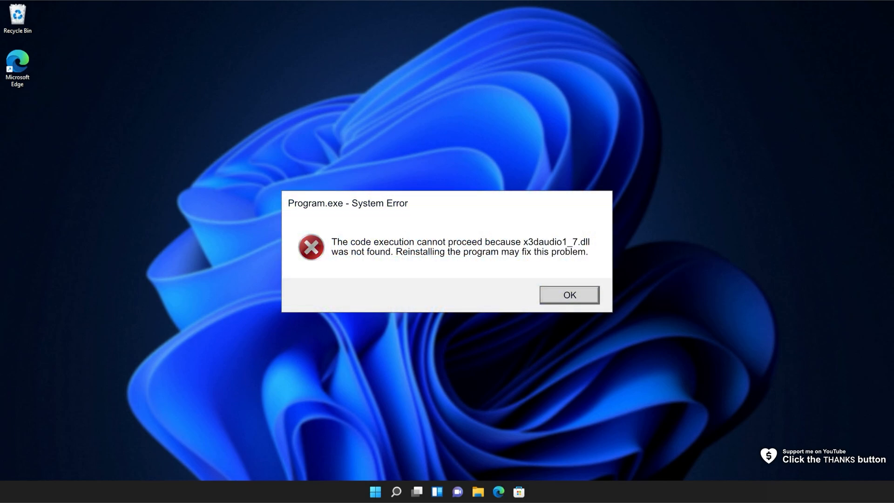
Dismiss the Program.exe error about missing x3daudio1_7.dll.
{"action": "left_click", "coordinate": [568, 294]}
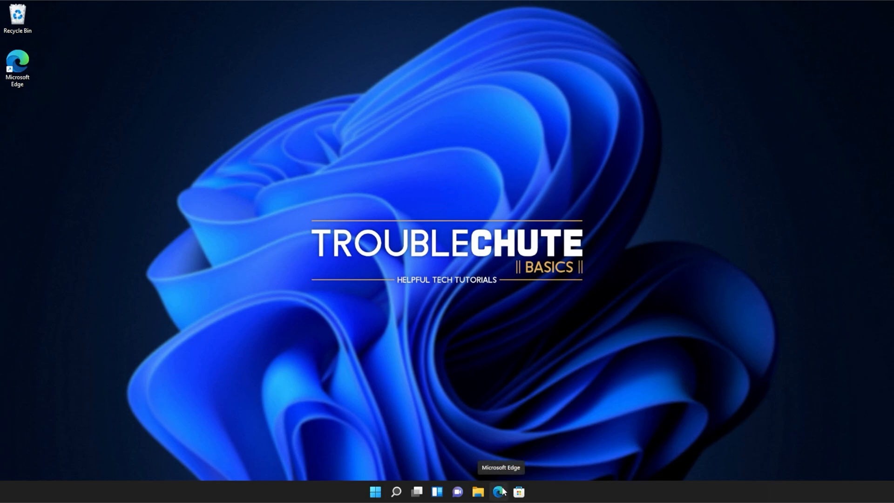
Download dxwebsetup.exe, the DirectX End-User Runtime Web Installer, in Edge.
{"action": "left_click", "coordinate": [501, 491]}
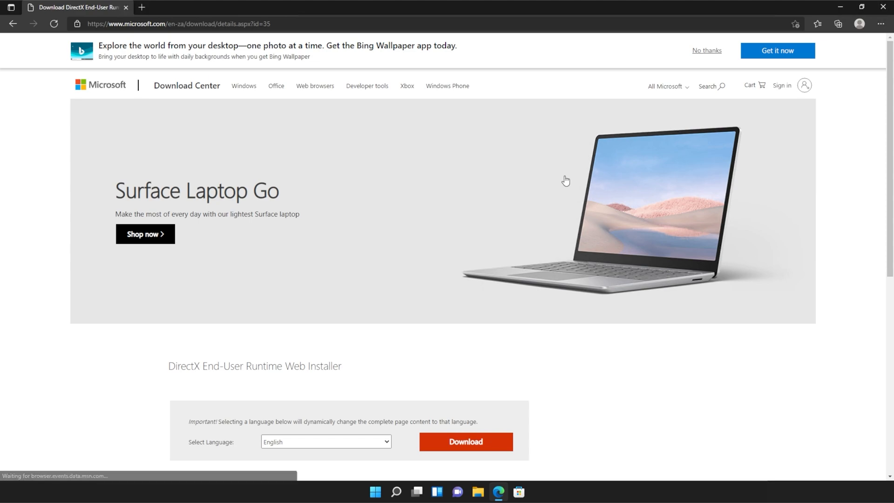
{"action": "scroll", "scroll_direction": "down", "scroll_amount": 3}
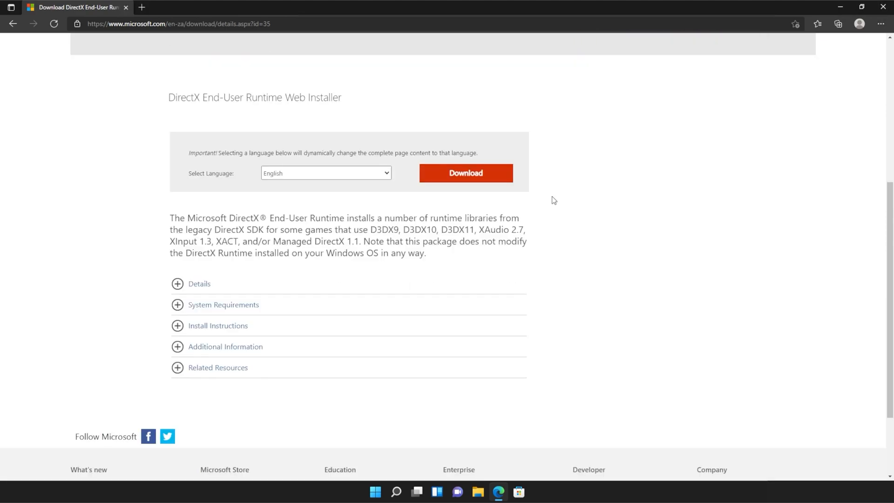
{"action": "left_click", "coordinate": [465, 173]}
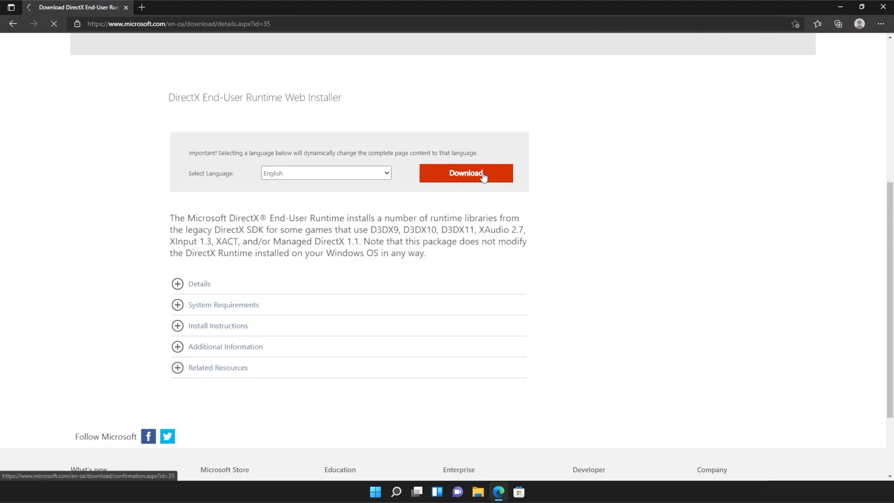
{"action": "left_click", "coordinate": [465, 173]}
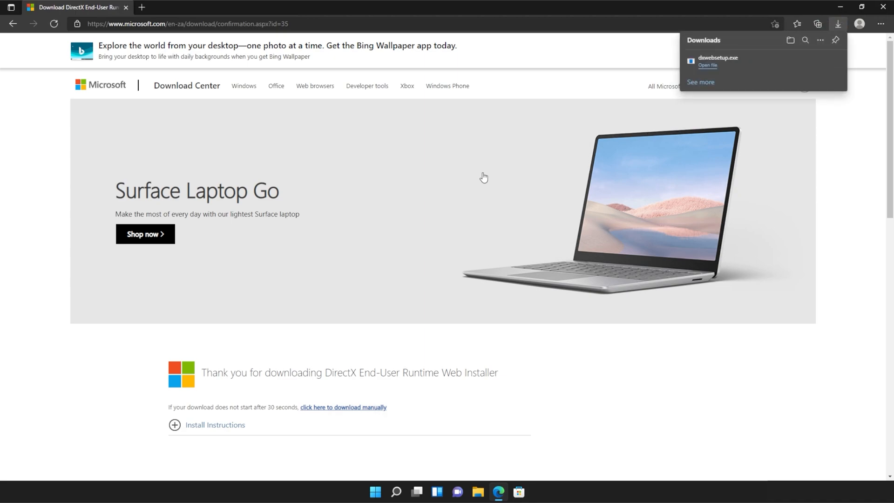
{"action": "mouse_move", "coordinate": [612, 172]}
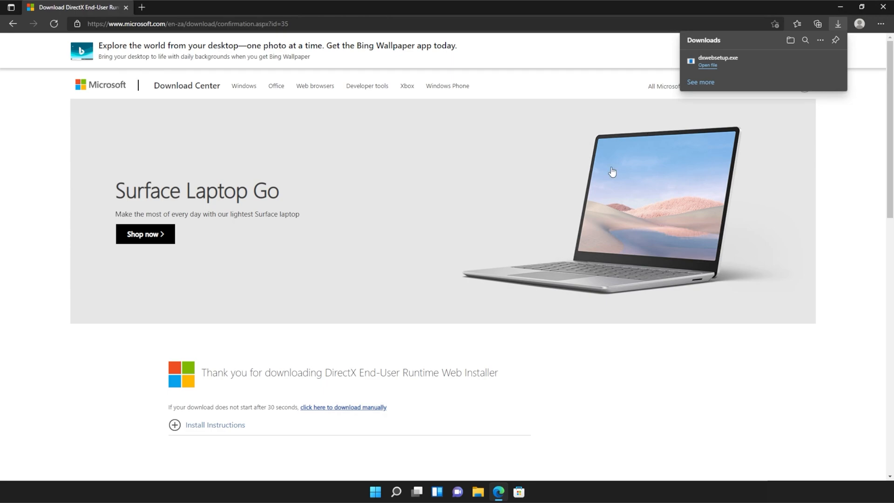
Run dxwebsetup.exe, approve UAC, skip the Bing Bar, and finish the DirectX installation.
{"action": "left_click", "coordinate": [708, 65]}
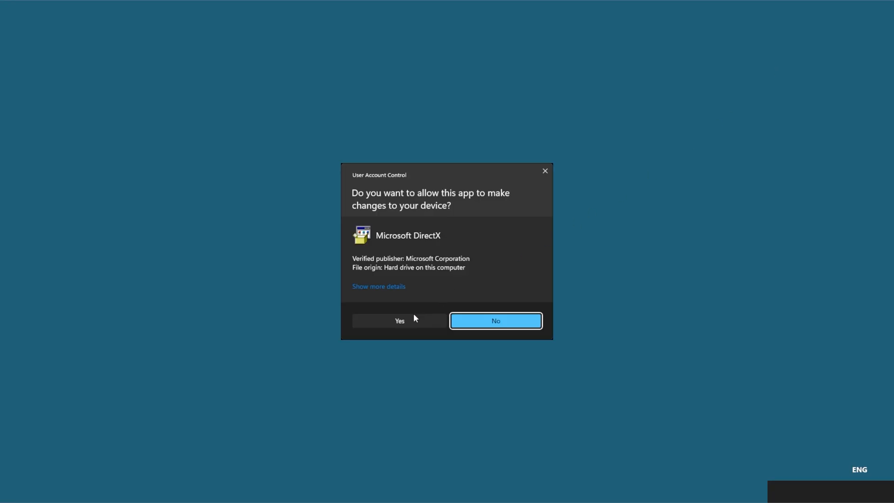
{"action": "left_click", "coordinate": [399, 320]}
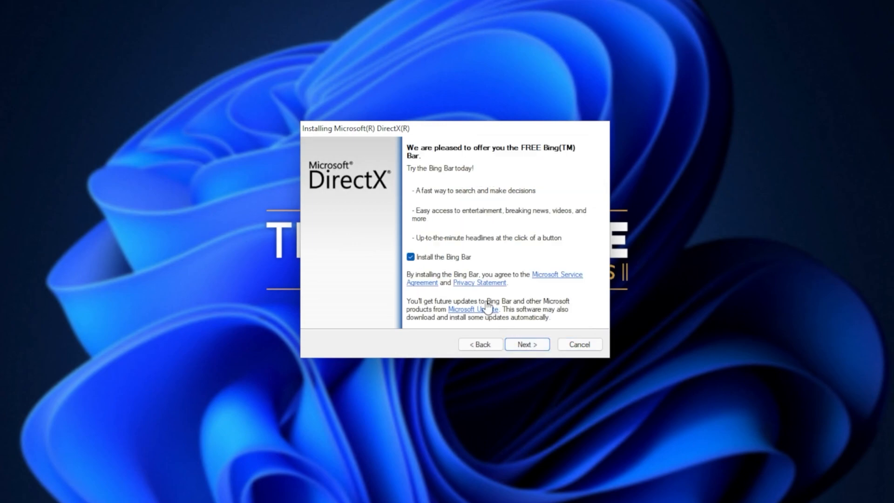
{"action": "left_click", "coordinate": [411, 256]}
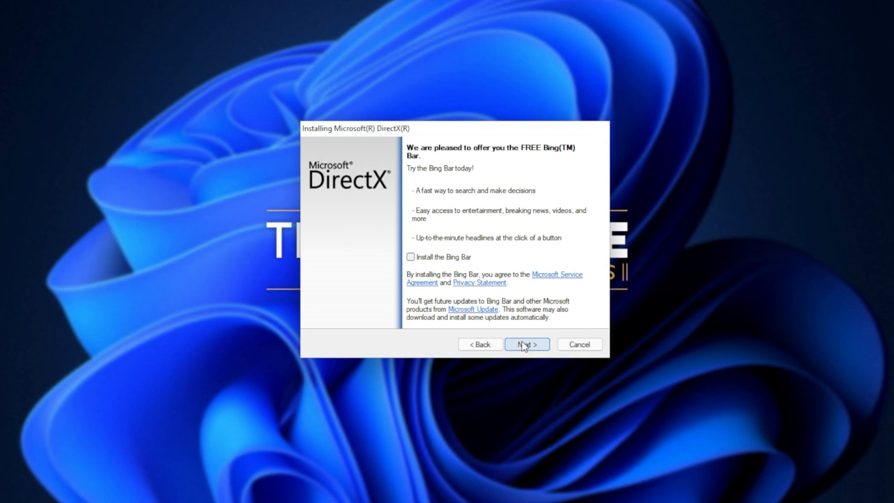
{"action": "left_click", "coordinate": [526, 344]}
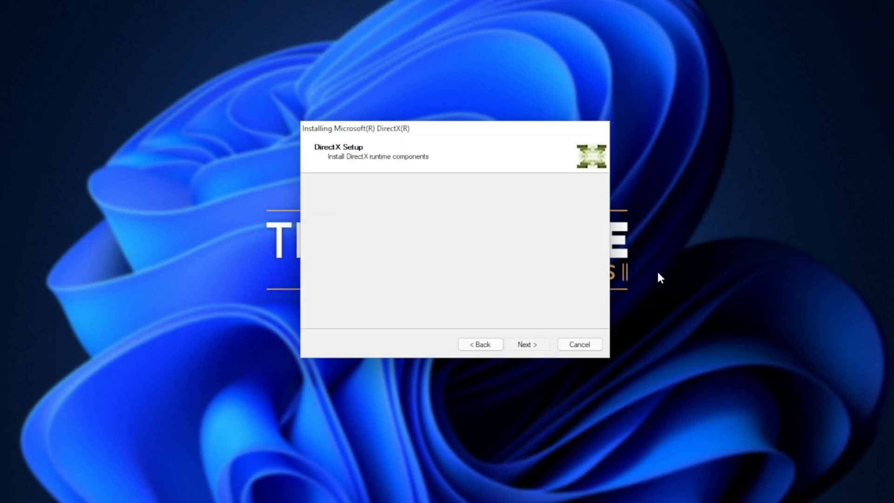
{"action": "mouse_move", "coordinate": [665, 272]}
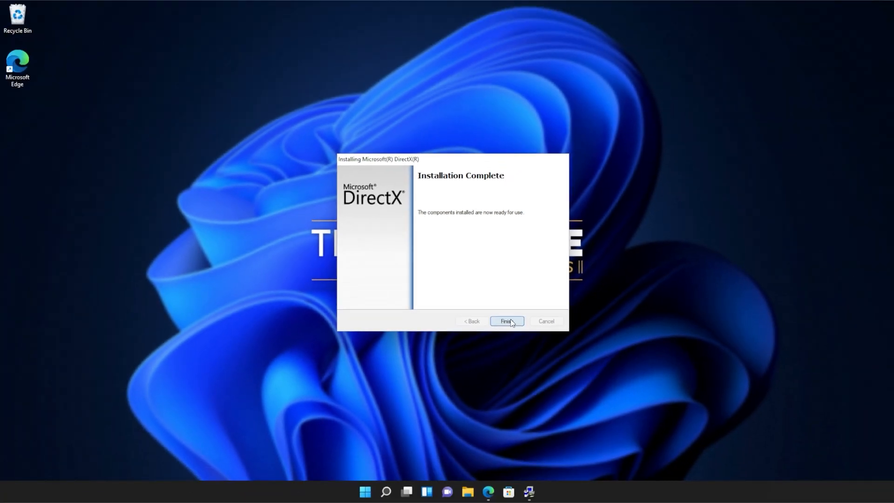
{"action": "left_click", "coordinate": [506, 321]}
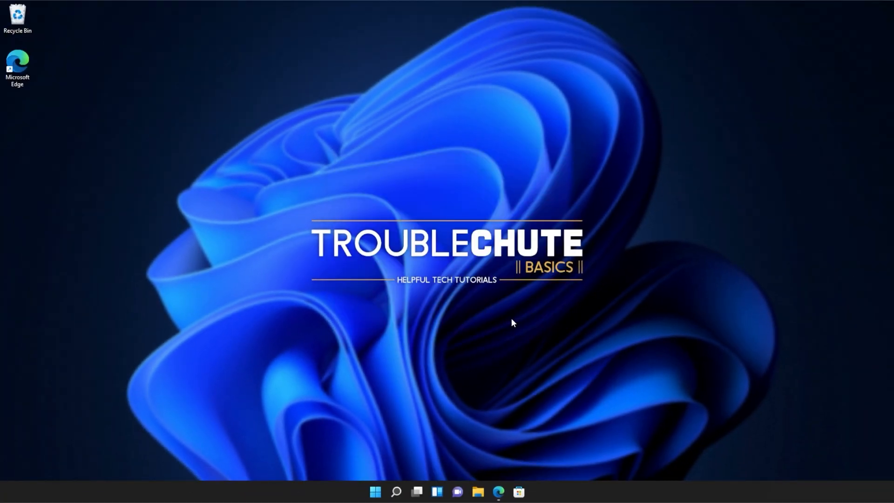